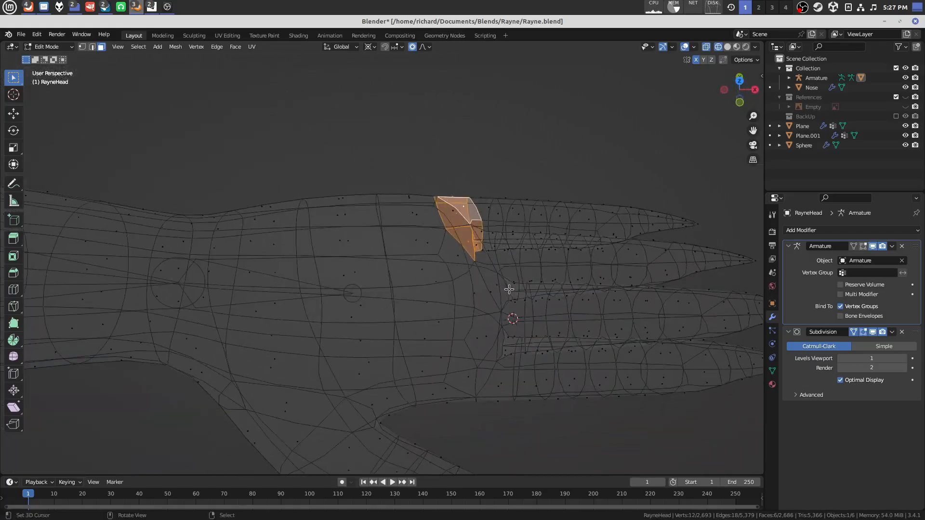
- Snap the 3D cursor to the selected faces at the top finger's base
{"action": "key", "text": "shift+s"}
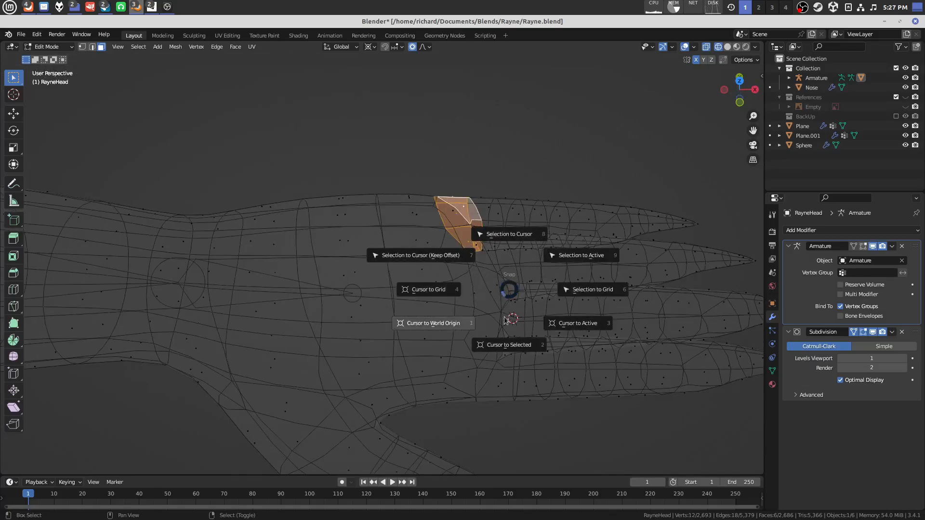
{"action": "mouse_move", "coordinate": [493, 324]}
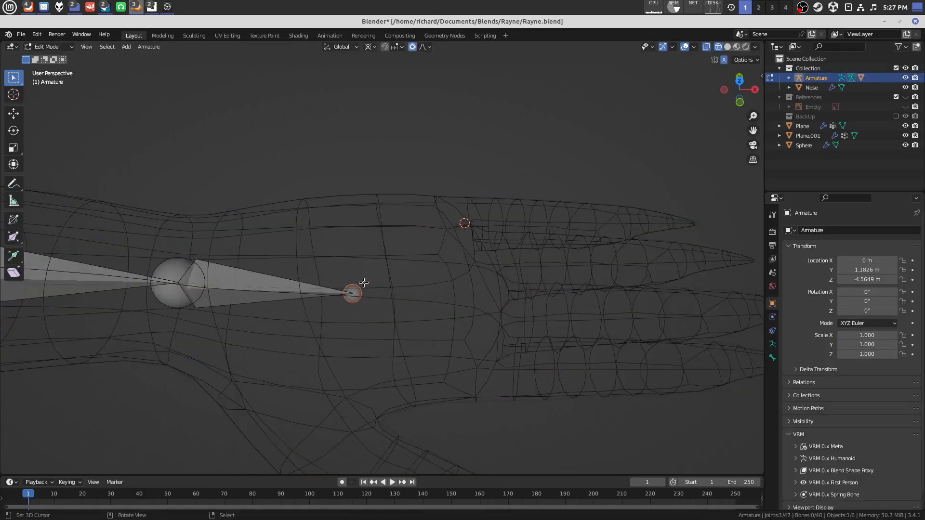
- Extrude two palm bones from the hand joint, snapping one tip to the top finger base
{"action": "key", "text": "Tab"}
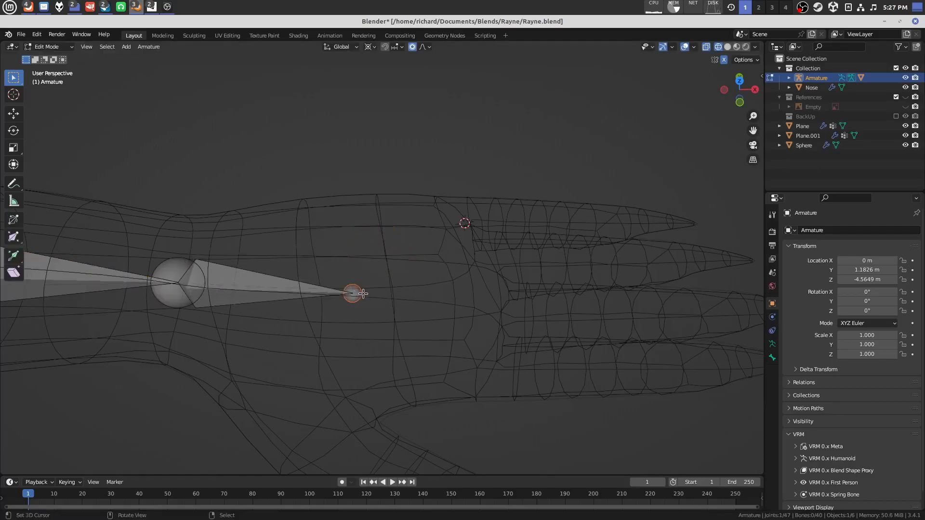
{"action": "left_click_drag", "start_coordinate": [353, 294], "coordinate": [334, 171]}
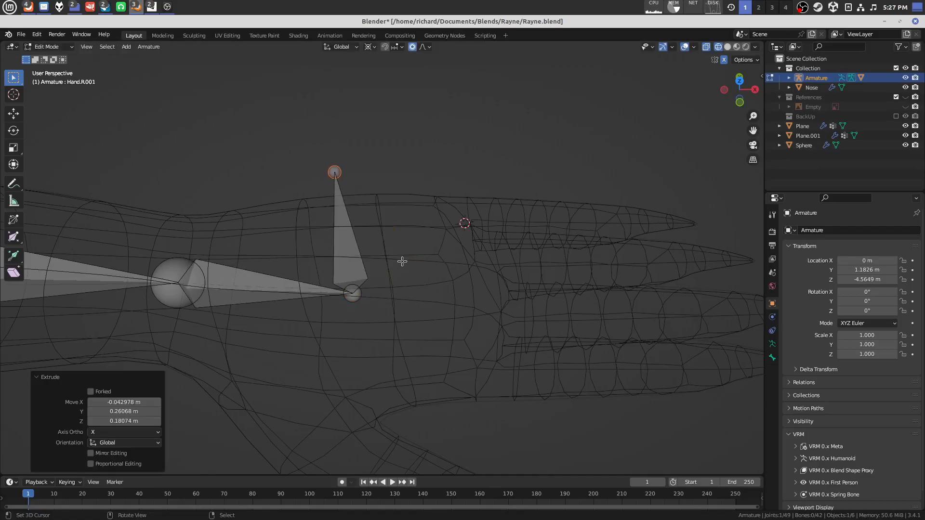
{"action": "key", "text": "shift+s"}
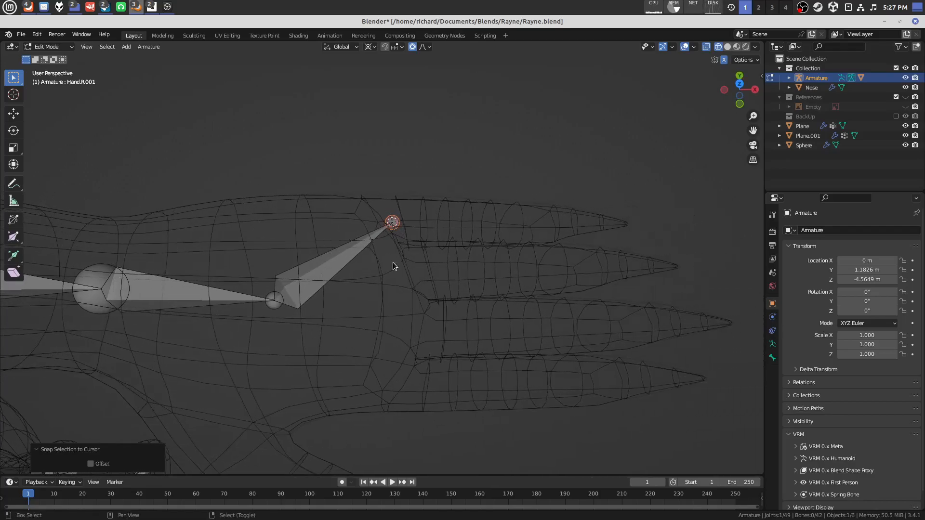
{"action": "key", "text": "shift+s"}
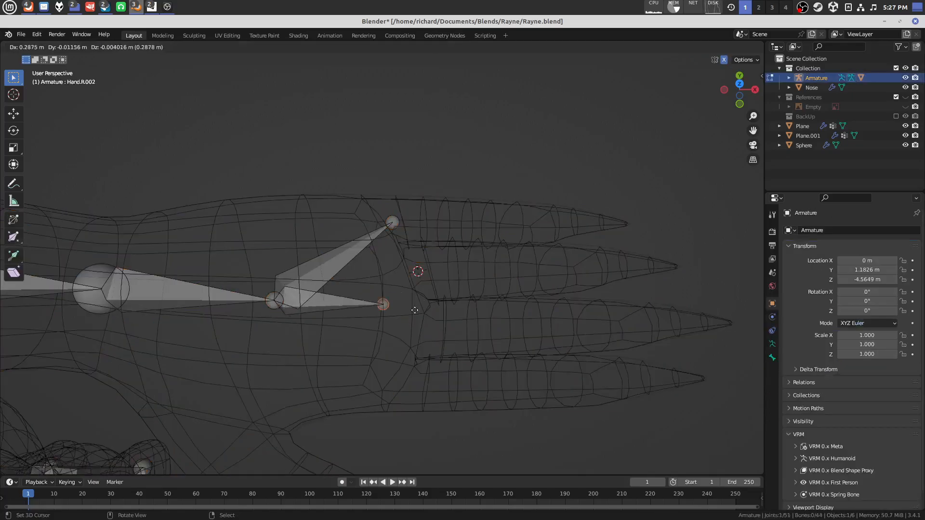
{"action": "key", "text": "Tab"}
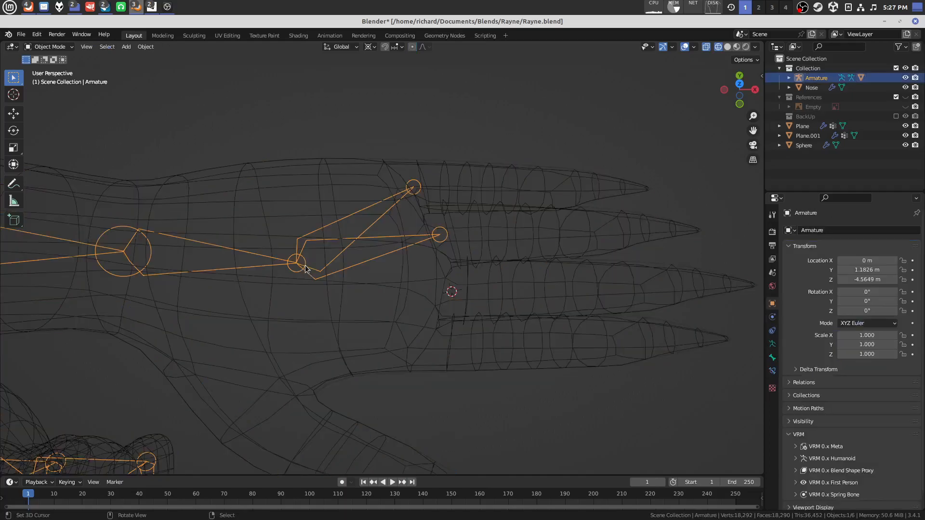
- Snap palm bones to every finger base, add thumb bones and extrude along the bottom finger
{"action": "key", "text": "shift+s"}
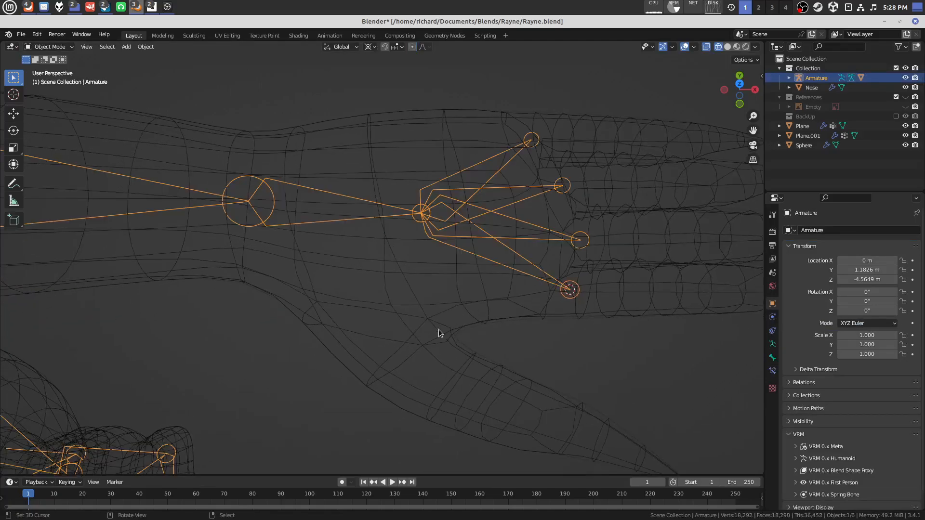
{"action": "key", "text": "Tab"}
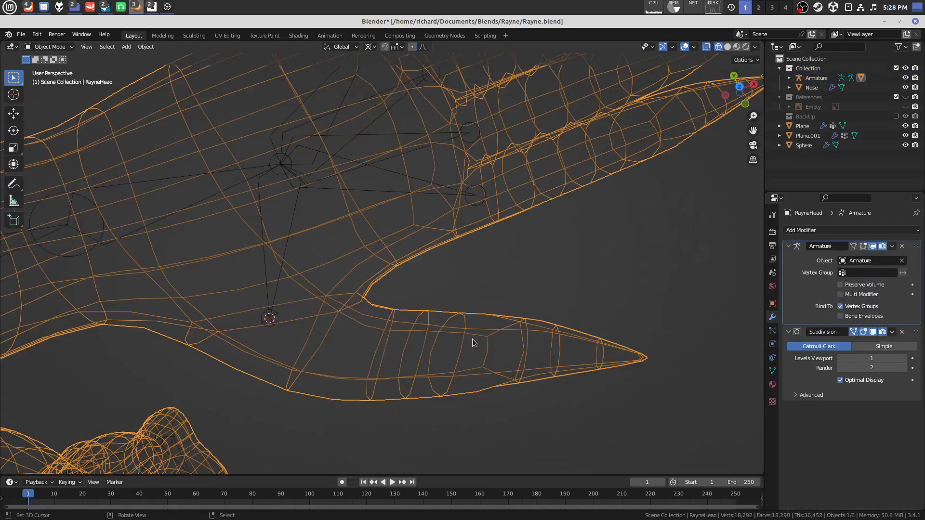
{"action": "key", "text": "Tab"}
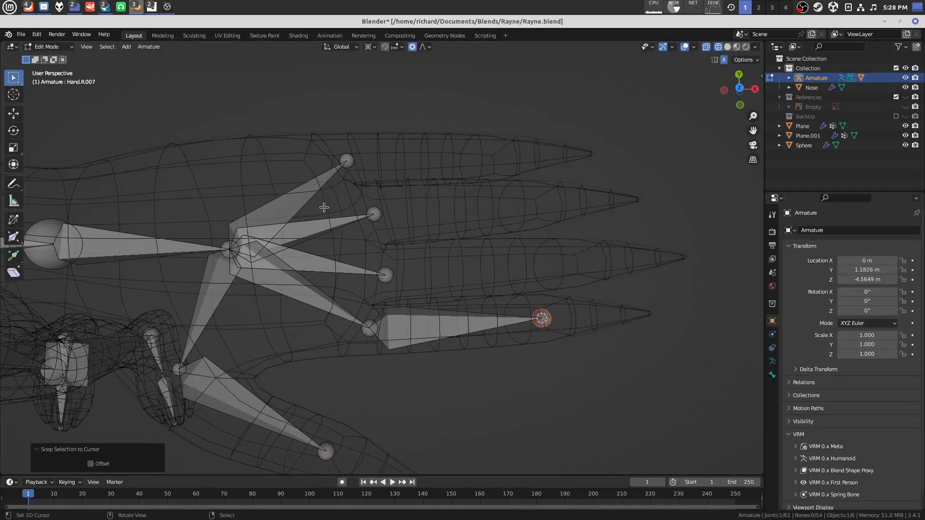
{"action": "mouse_move", "coordinate": [301, 270]}
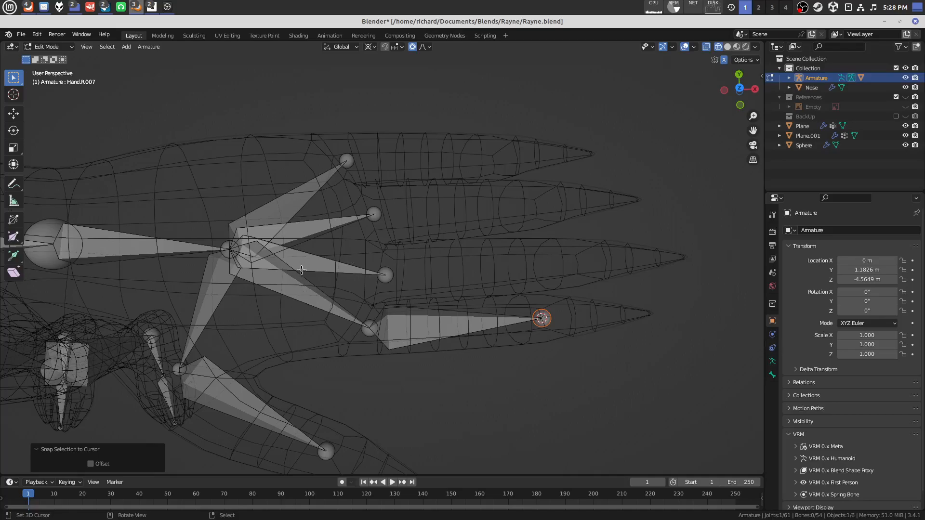
{"action": "mouse_move", "coordinate": [487, 304]}
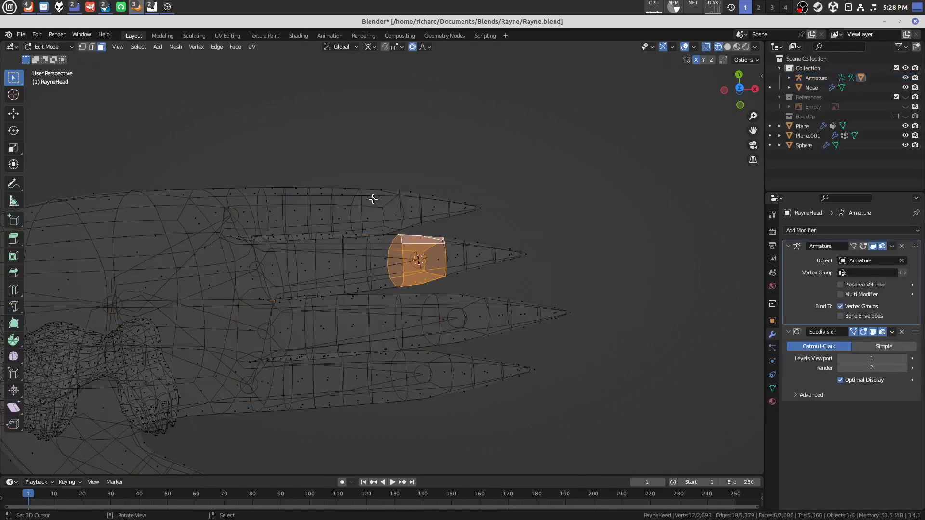
- Extrude a bone along each finger, ending near the fingertip inside the mesh
{"action": "key", "text": "Tab"}
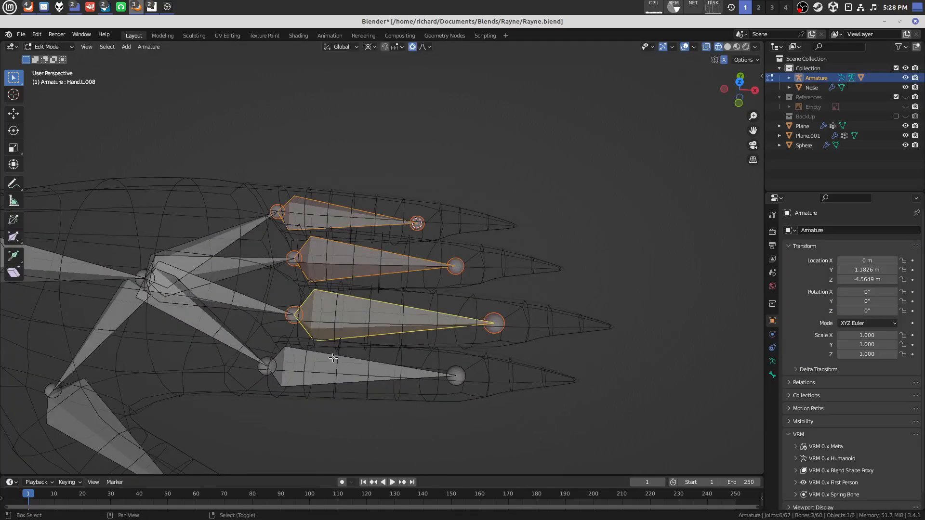
- Subdivide the four selected finger bones from the right-click menu
{"action": "right_click", "coordinate": [334, 357]}
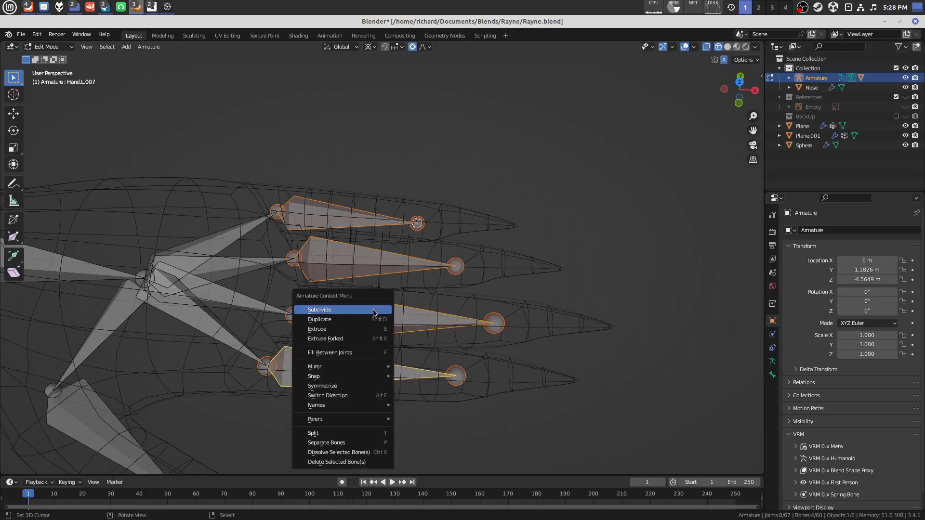
{"action": "left_click", "coordinate": [319, 309]}
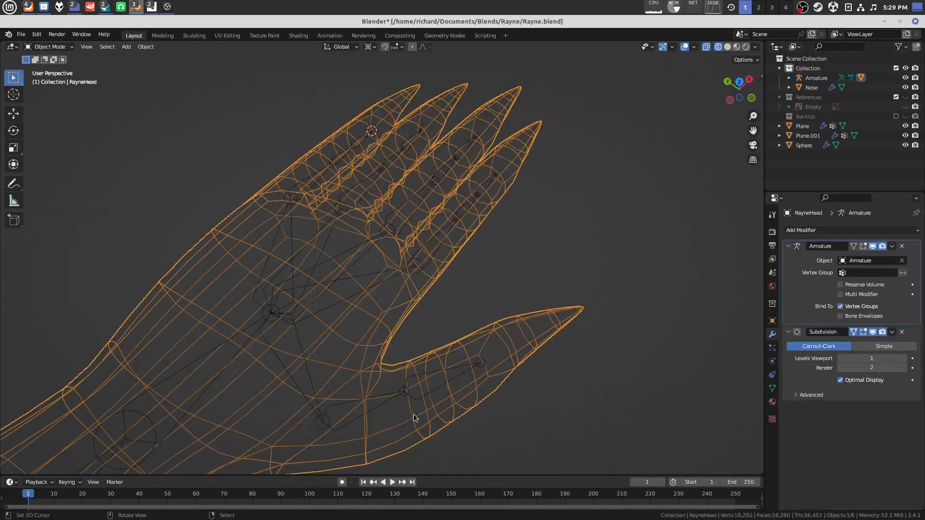
- Snap the cursor to the thumb knuckle and move the thumb joint there, then exit Edit Mode
{"action": "key", "text": "Tab"}
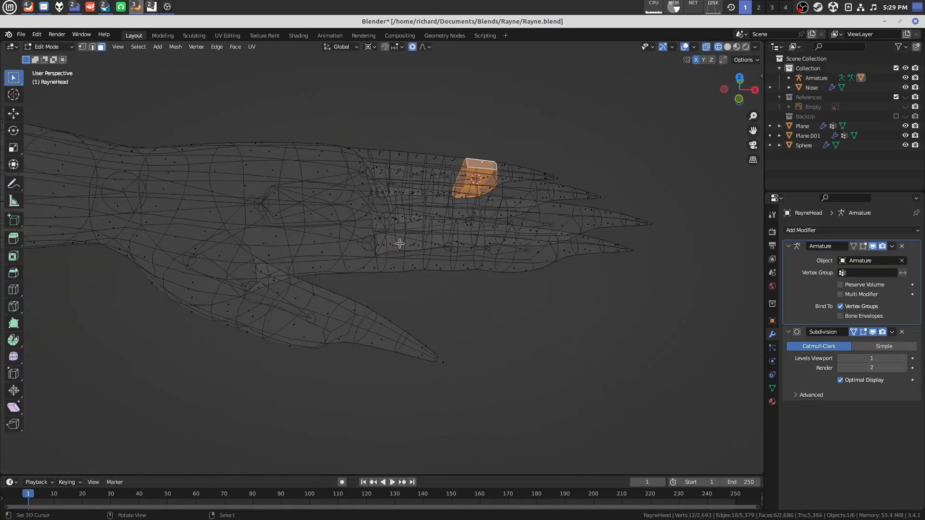
{"action": "left_click_drag", "start_coordinate": [400, 244], "coordinate": [462, 239]}
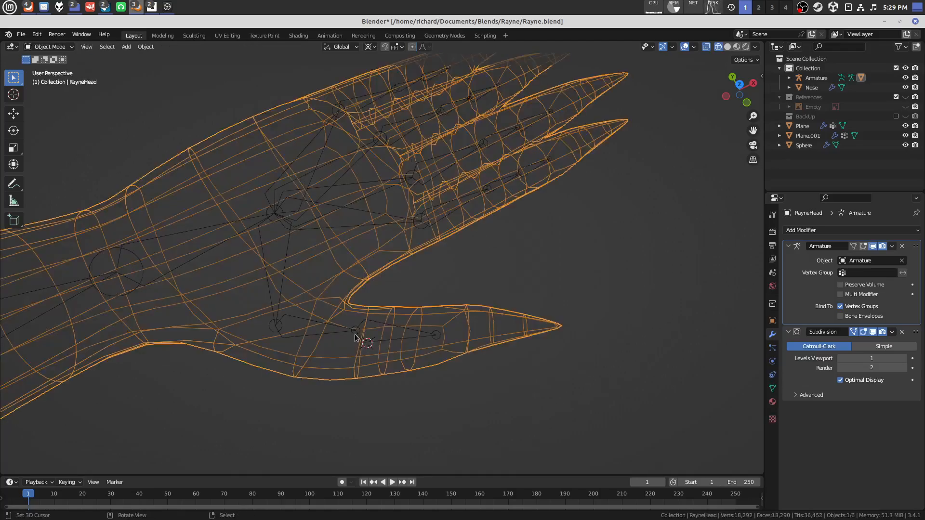
{"action": "key", "text": "Tab"}
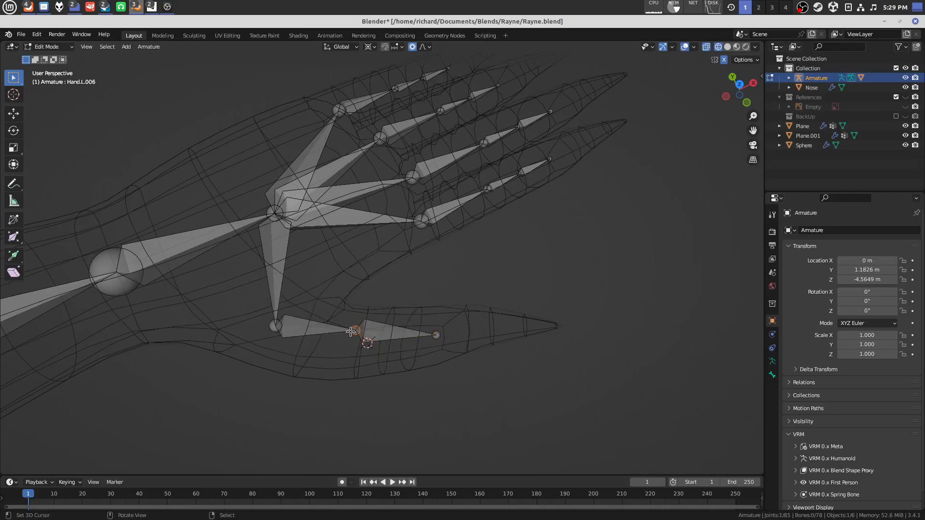
{"action": "key", "text": "Tab"}
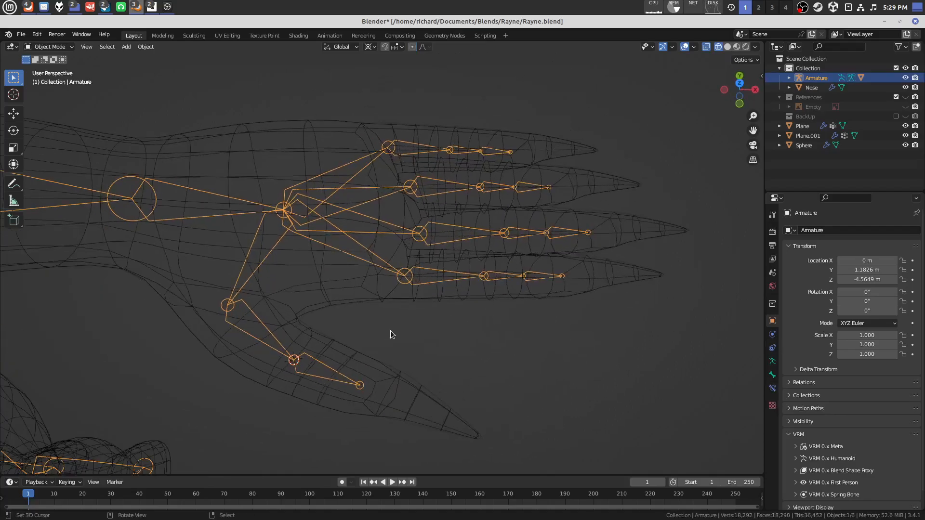